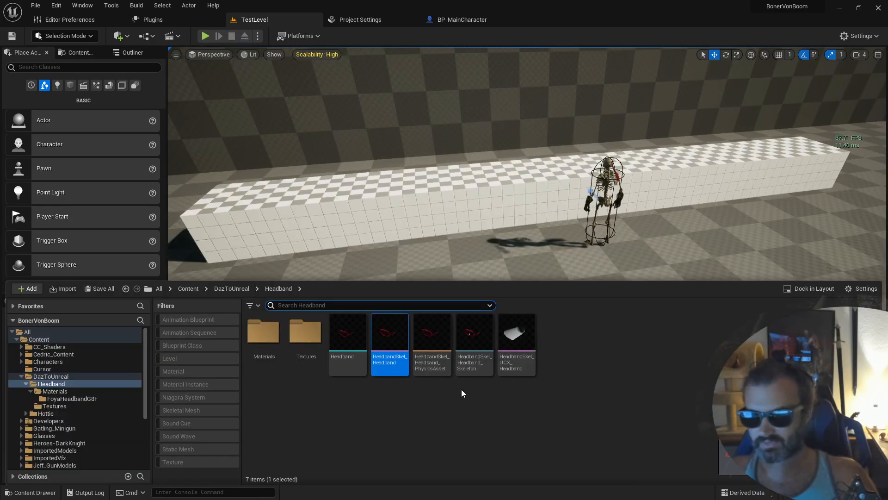
mouse_move(389, 331)
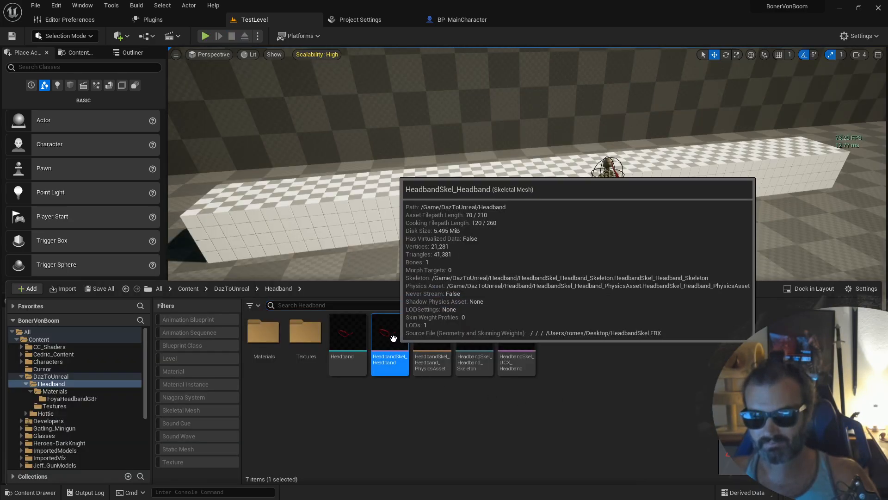
mouse_move(389, 337)
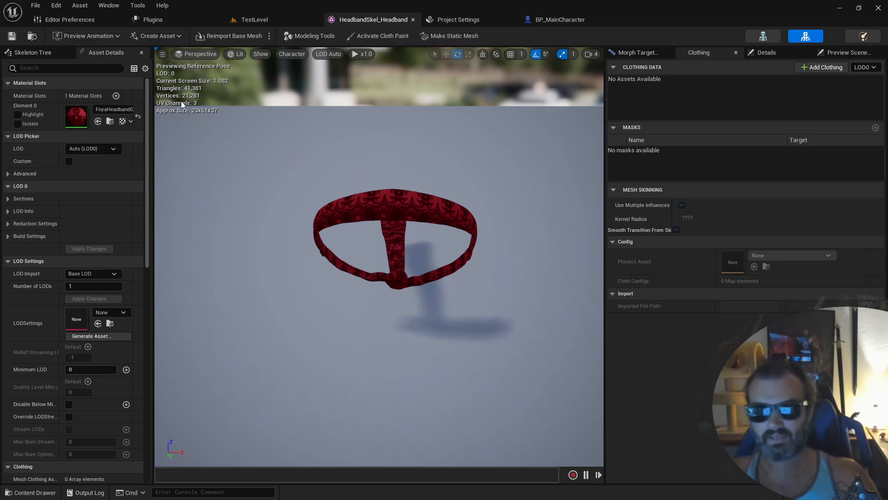
mouse_move(703, 62)
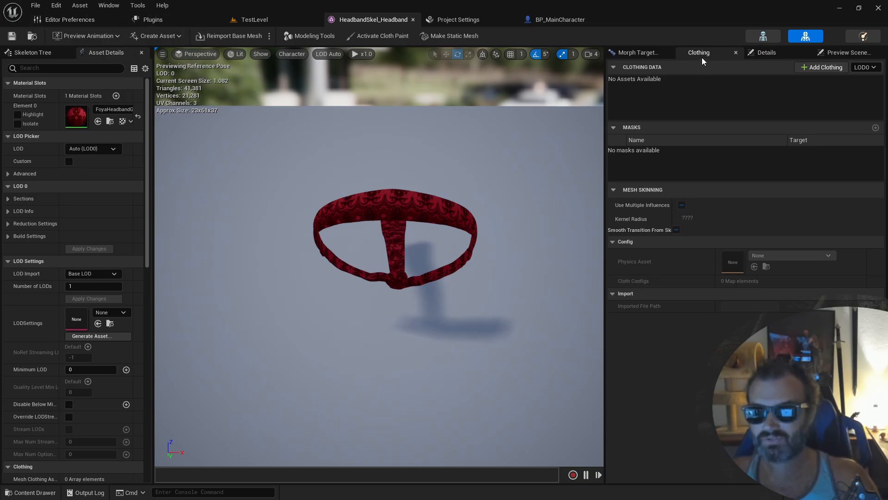
- Confirm via the Window menu that the Clothing panel is shown for the headband mesh
left_click(108, 6)
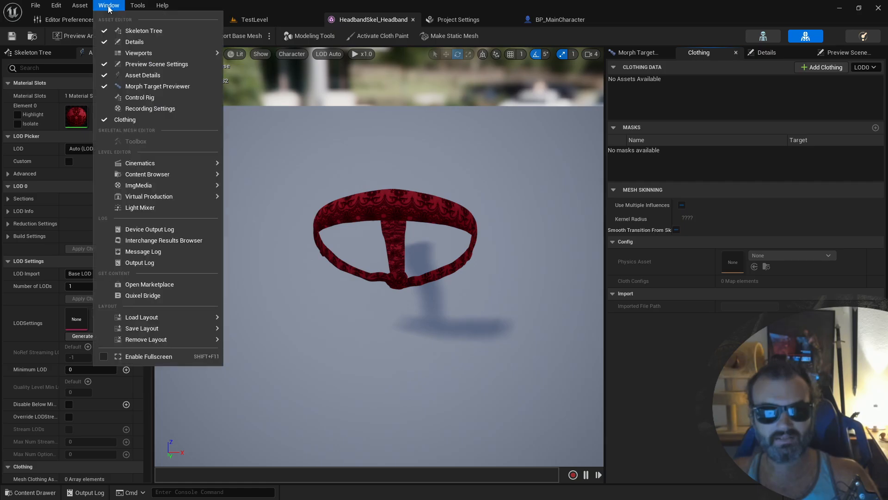
mouse_move(149, 196)
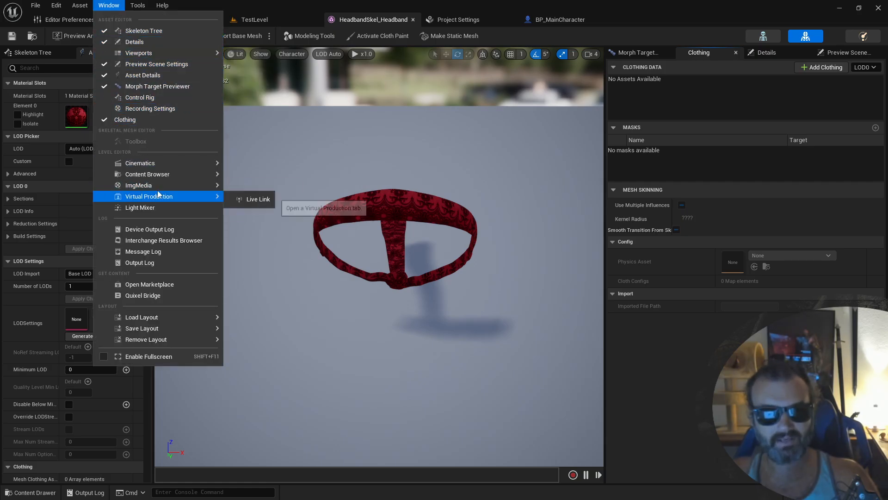
mouse_move(703, 61)
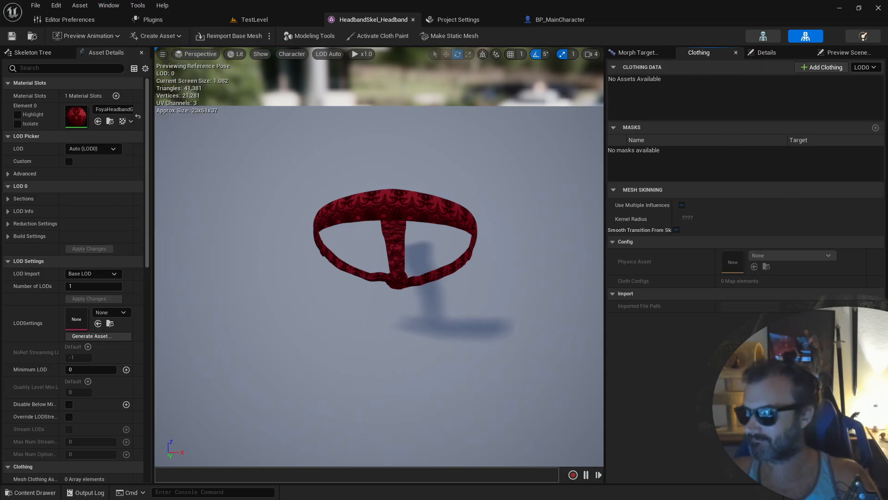
- Create clothing data HeadbandSkel_Headband_Clothing_0 from the selected headband section
left_click(392, 232)
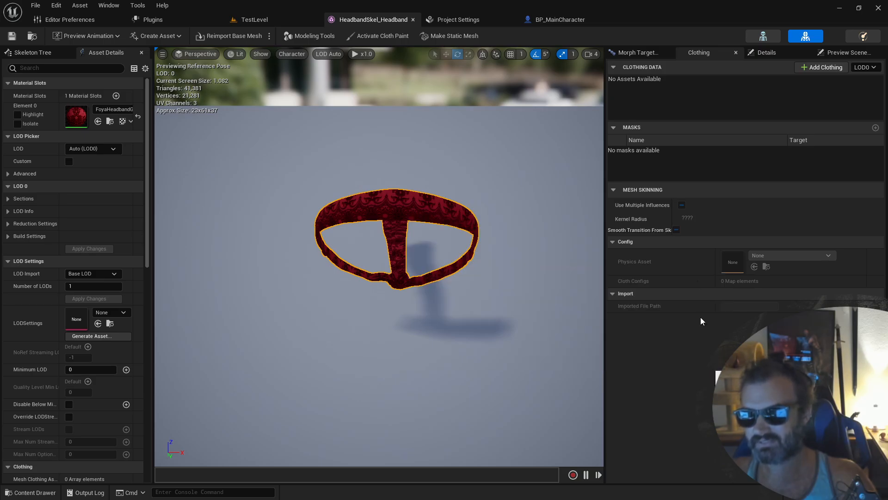
left_click(821, 66)
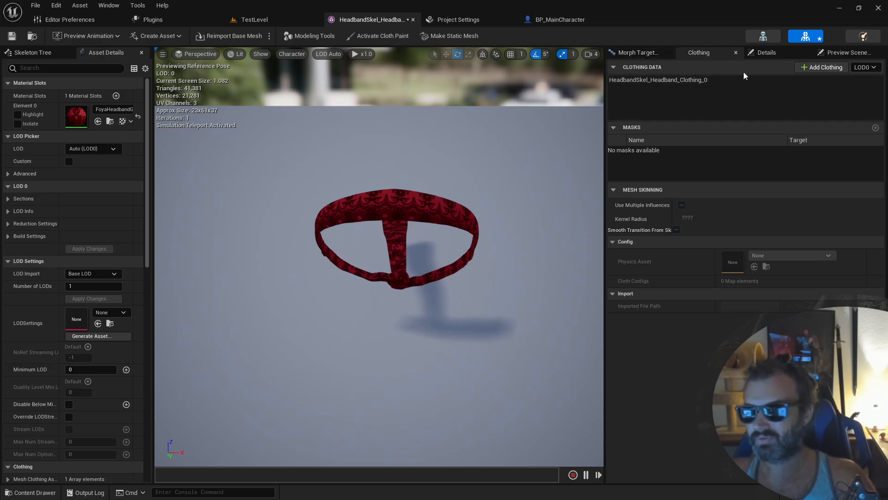
mouse_move(730, 198)
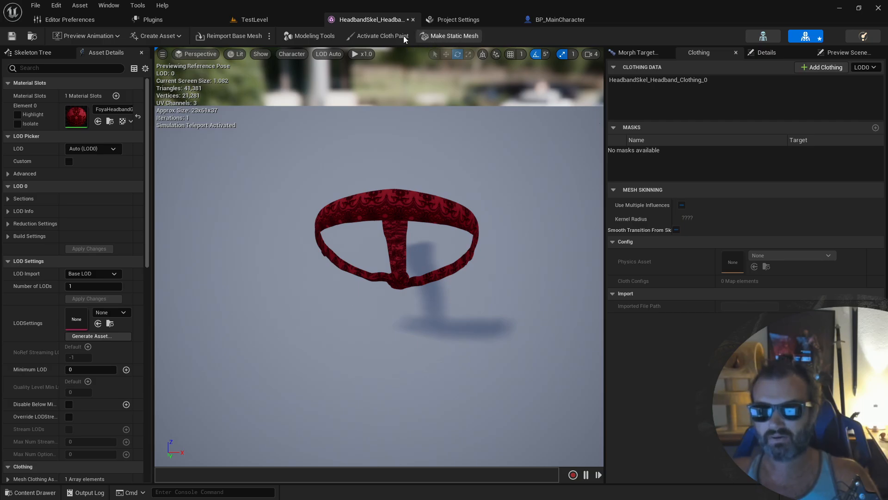
- Activate cloth paint and pick the headband clothing data as the paint target
left_click(379, 36)
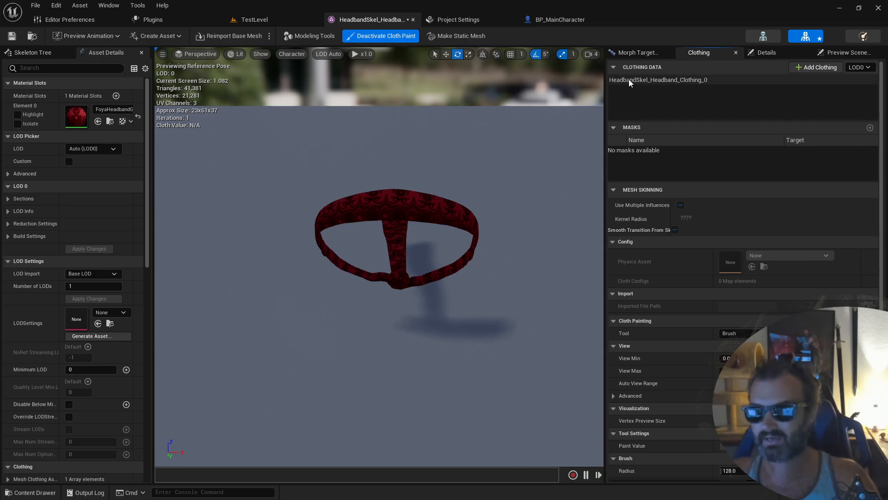
mouse_move(643, 82)
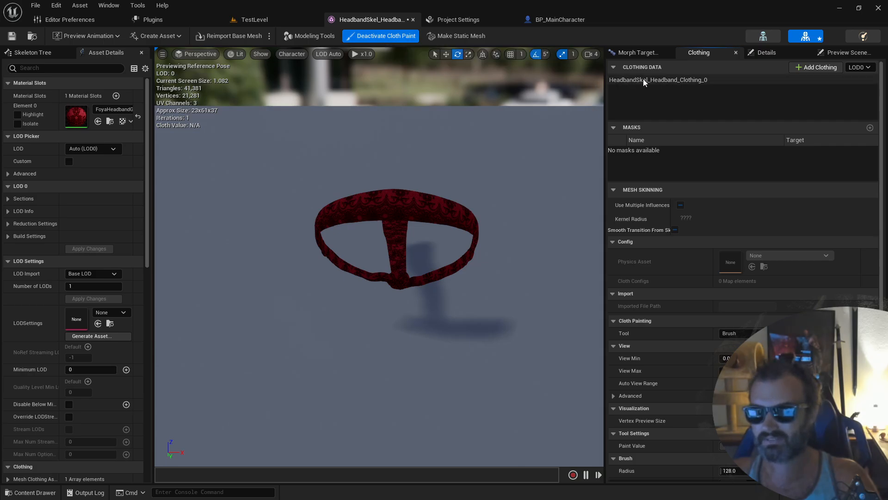
left_click(659, 80)
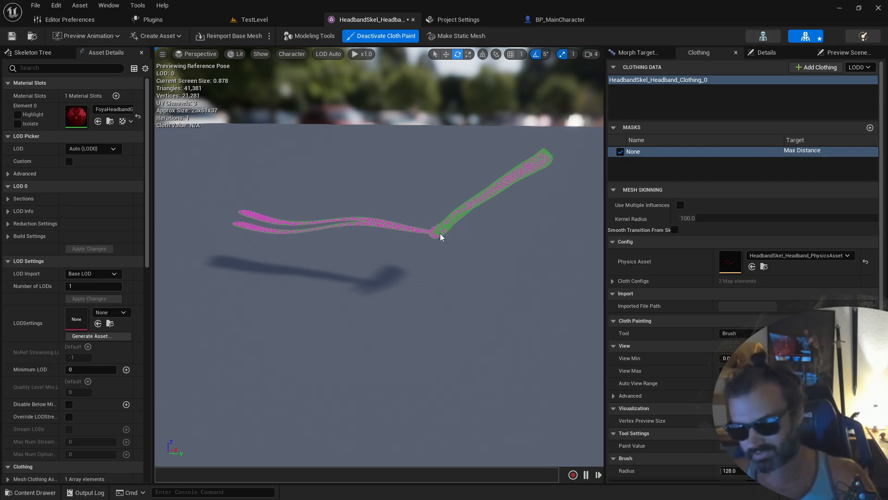
mouse_move(489, 222)
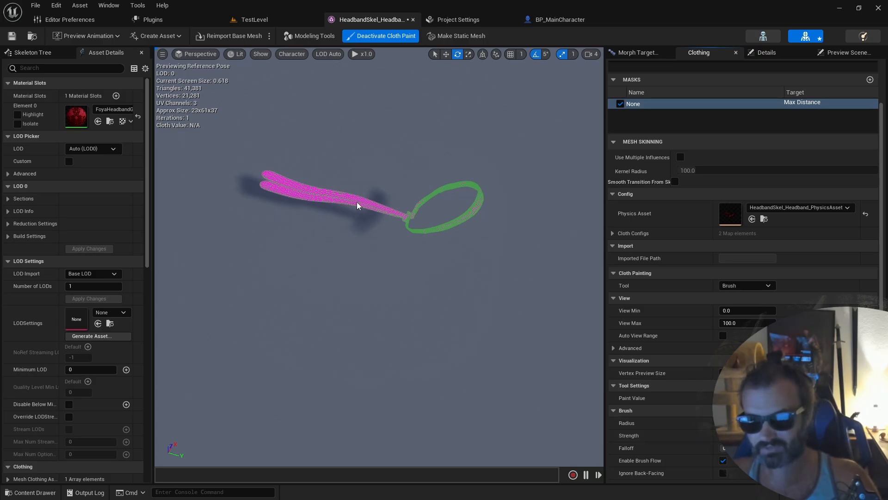
- Paint Max Distance 100 with brush Radius 5, Strength 0.5, Falloff 0.5 over the two tails up to the ring
left_click(355, 201)
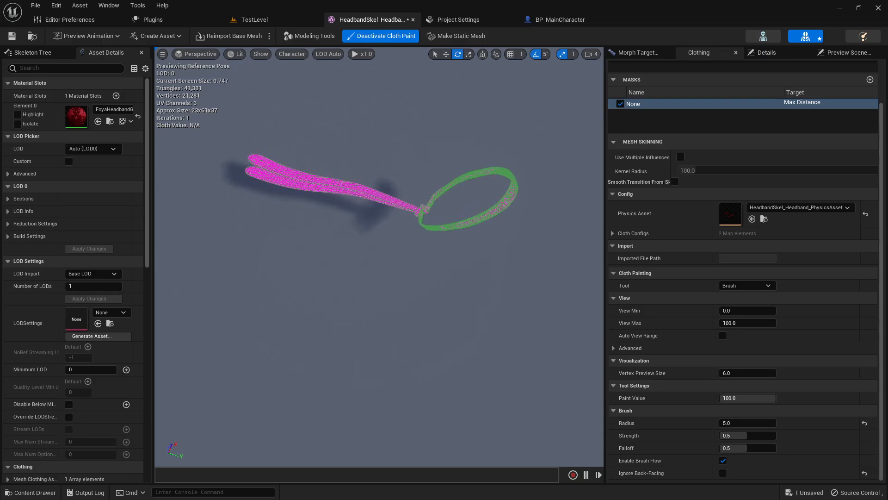
left_click(277, 170)
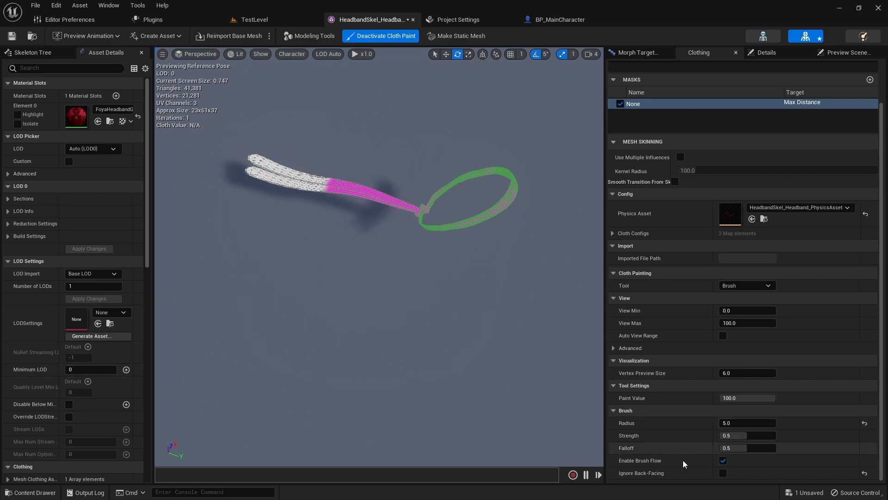
left_click(325, 183)
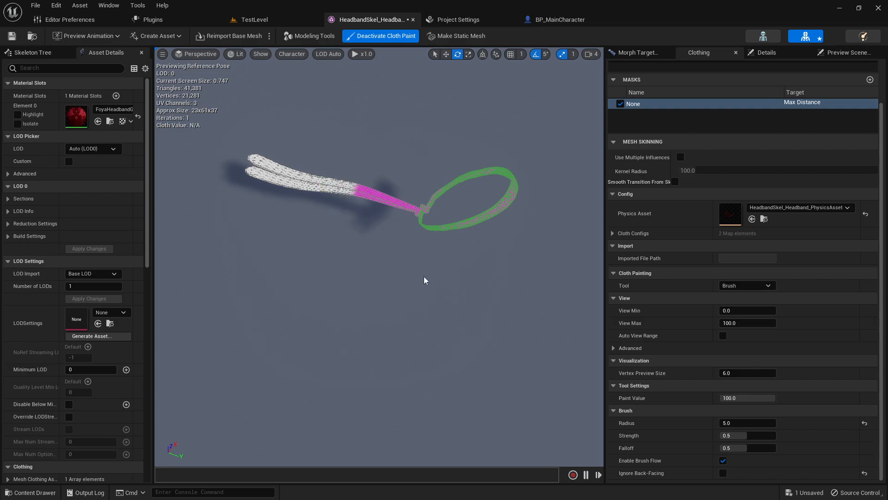
mouse_move(665, 428)
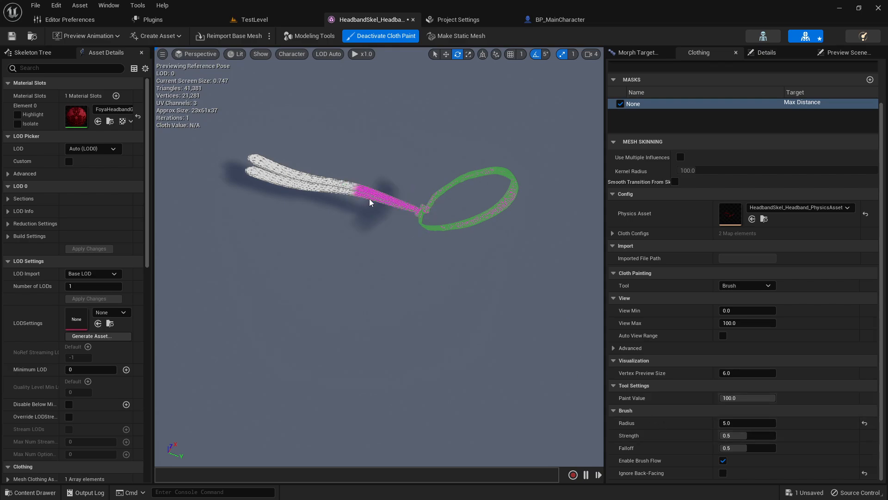
left_click(359, 190)
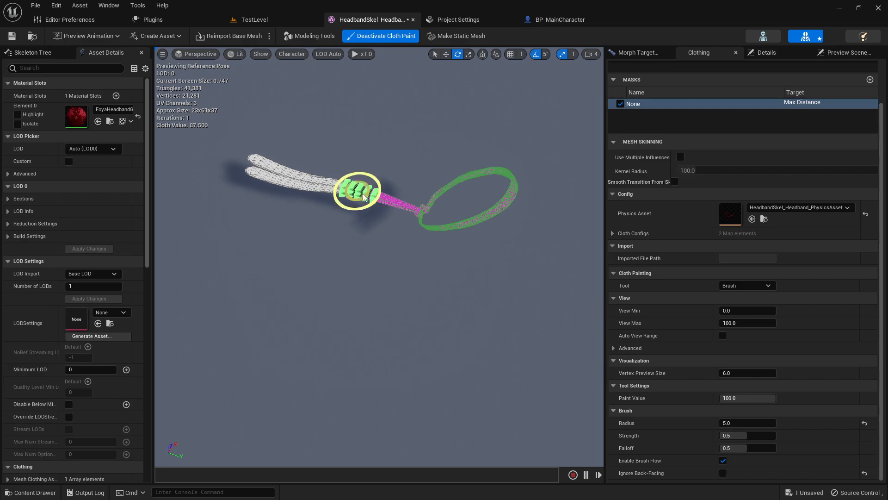
left_click_drag(357, 190, 387, 203)
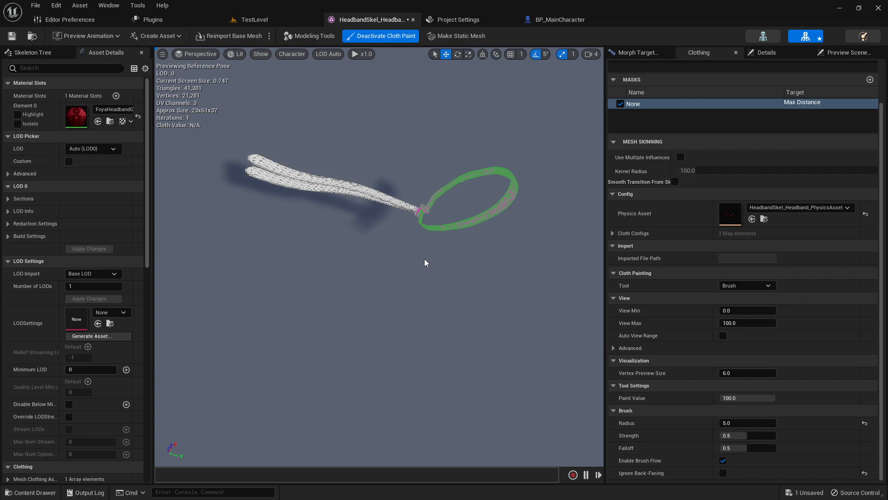
mouse_move(538, 203)
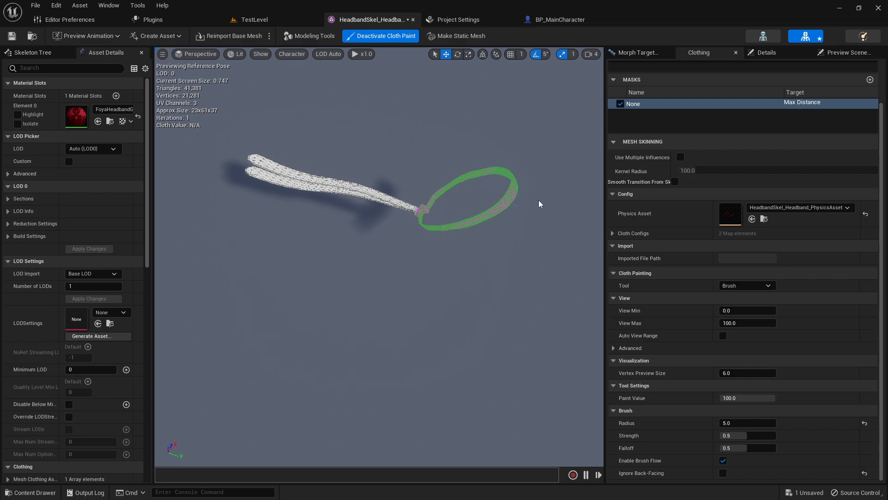
left_click(405, 209)
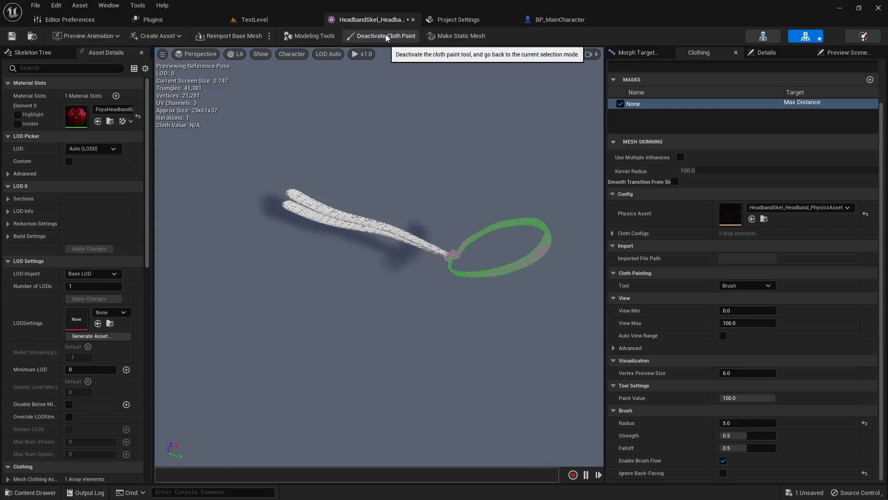
- Deactivate cloth paint and apply HeadbandSkel_Headband_Clothing_0 - LOD0 to the mesh section, checking its Physics Asset
left_click(385, 36)
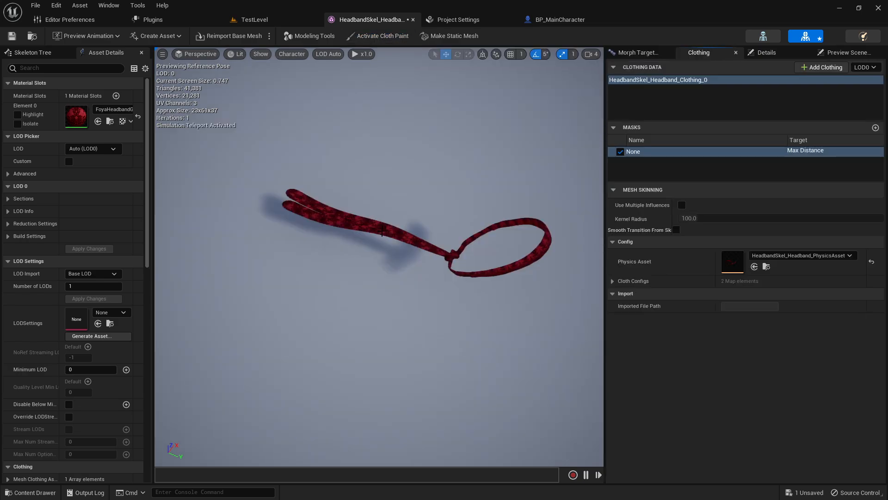
right_click(382, 234)
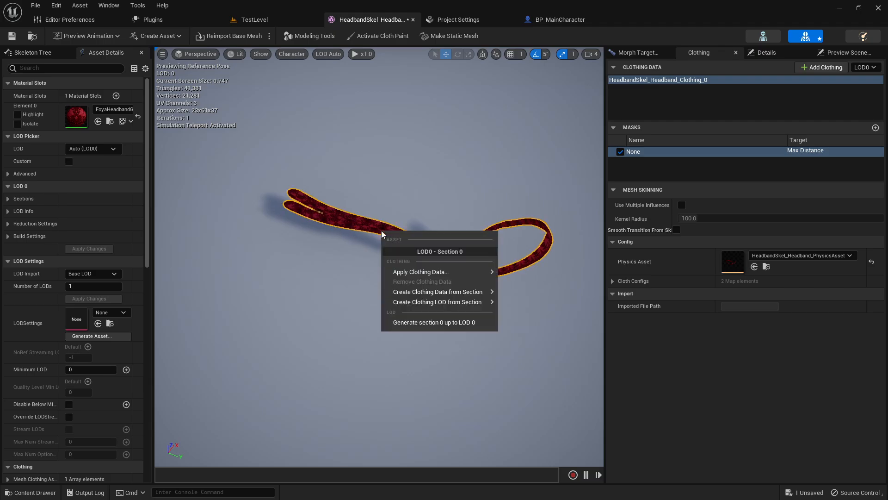
mouse_move(421, 272)
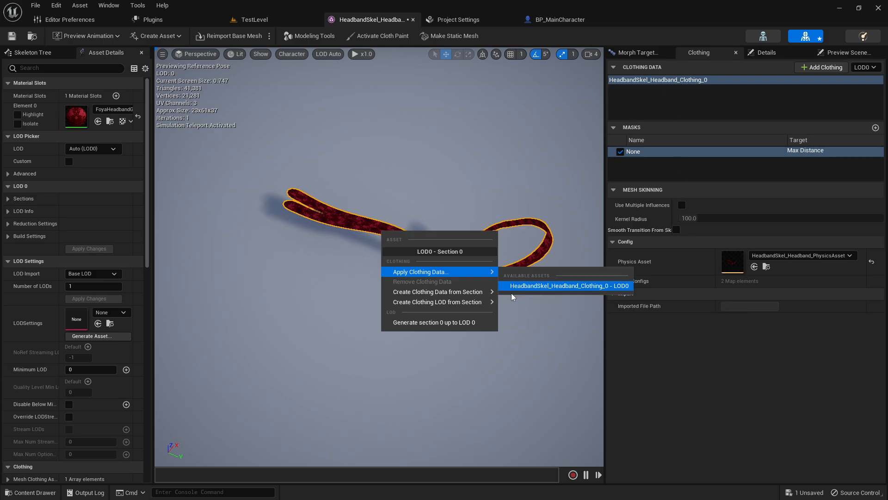
left_click(567, 285)
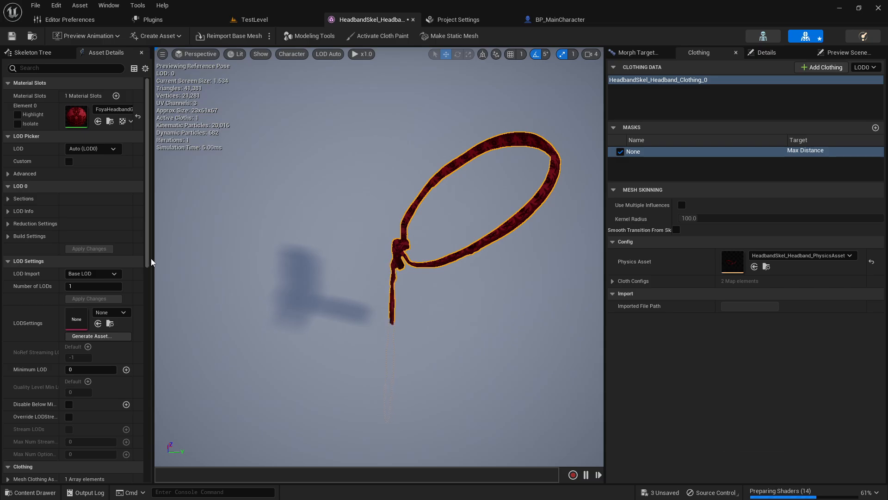
scroll("down", 3)
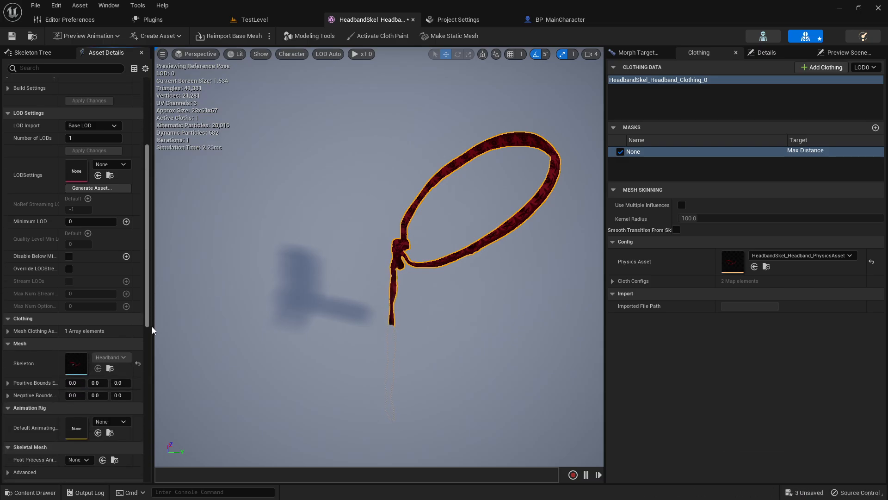
scroll("down", 3)
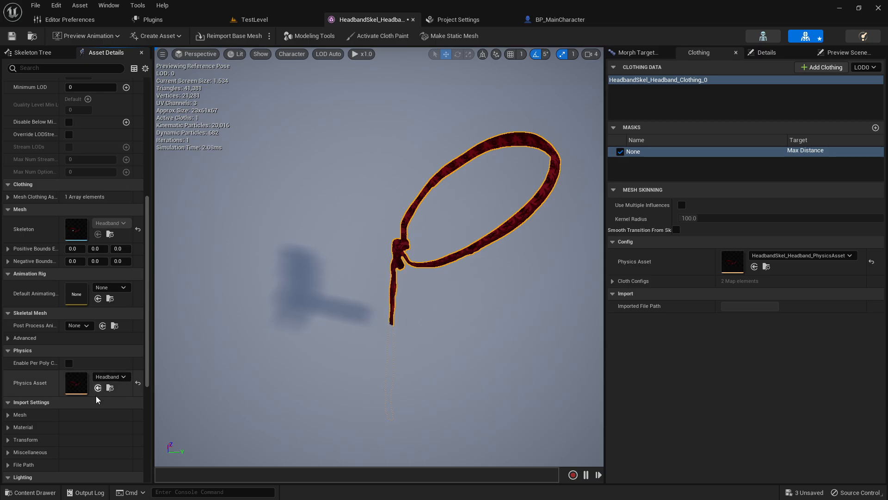
mouse_move(111, 388)
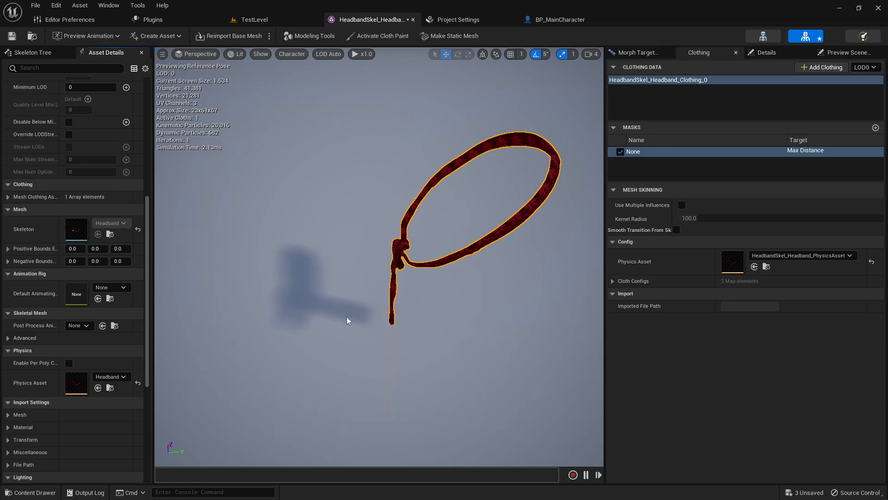
mouse_move(478, 261)
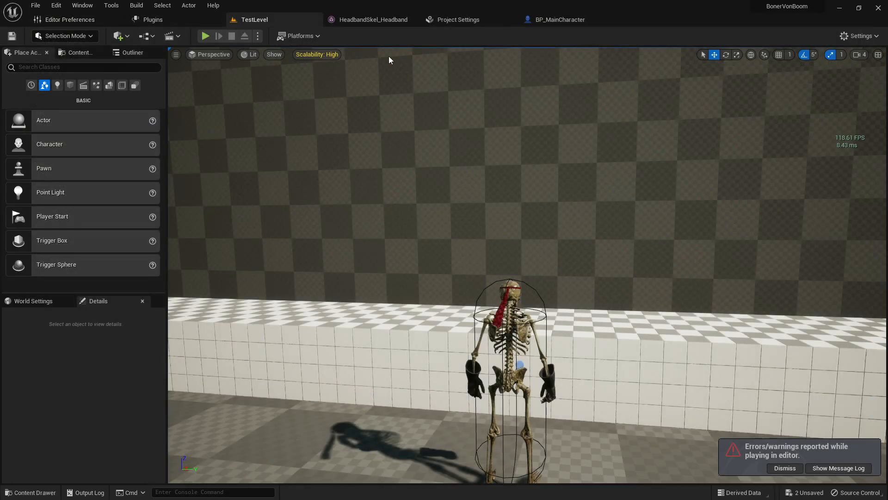
- Back in the headband mesh editor, browse to its physics asset in the Headband content folder
left_click(371, 19)
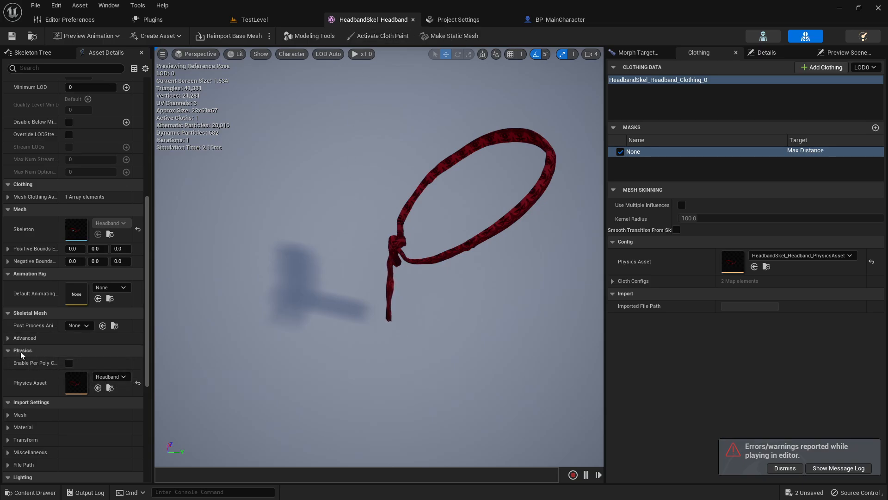
left_click(31, 492)
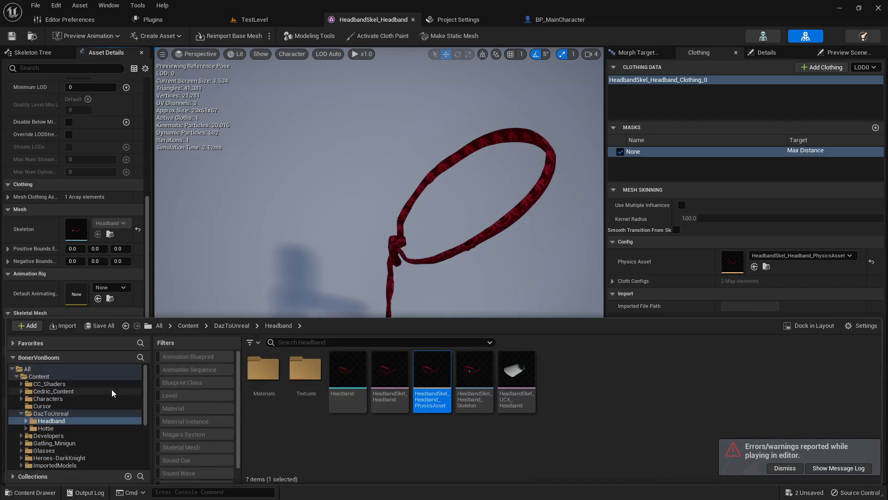
mouse_move(432, 371)
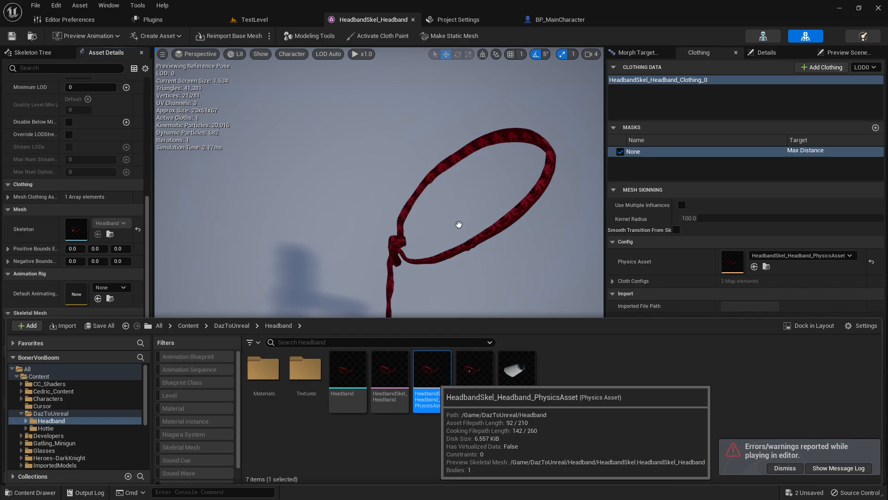
- Select the headband's capsule body in its physics asset and view it in orthographic wireframe from the side and front
double_click(431, 368)
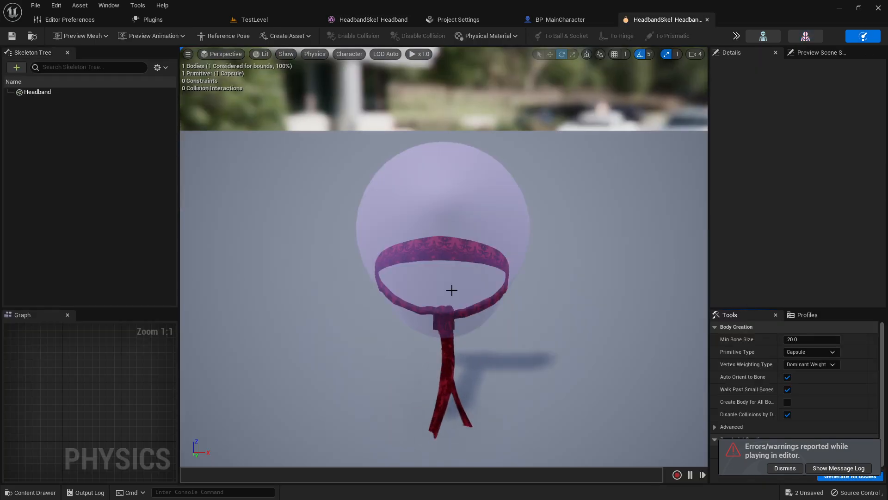
left_click(37, 92)
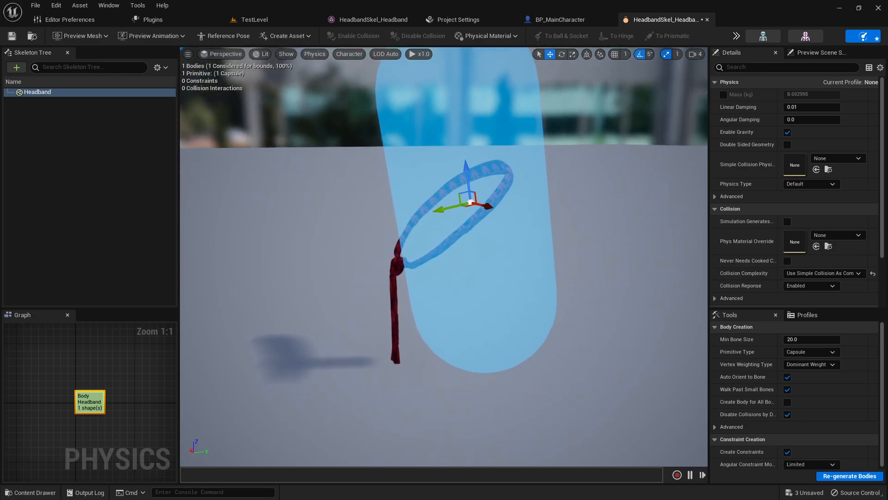
left_click(262, 53)
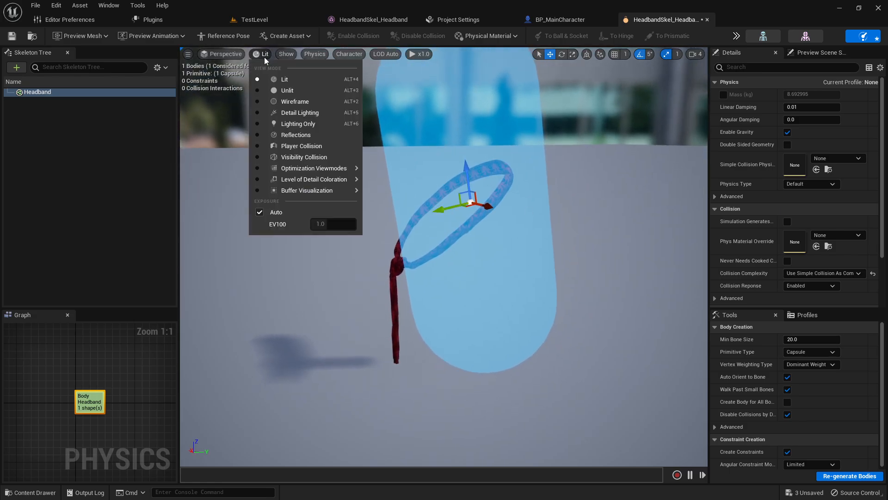
left_click(224, 54)
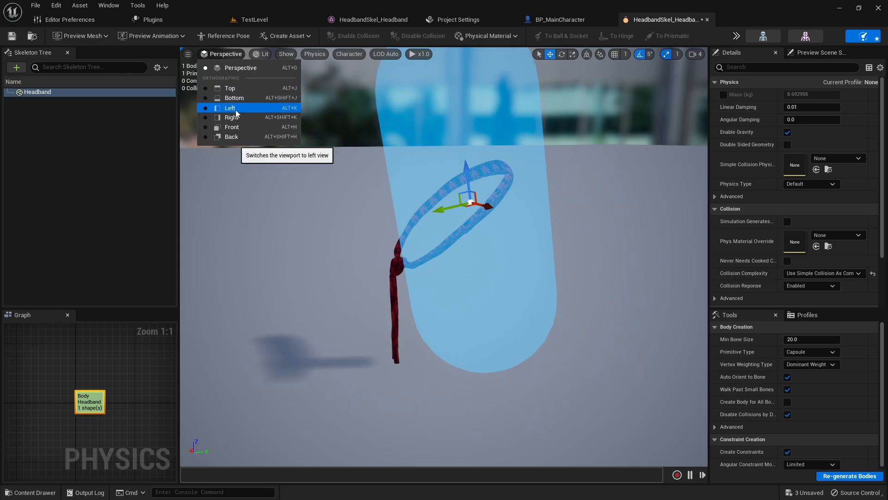
left_click(230, 107)
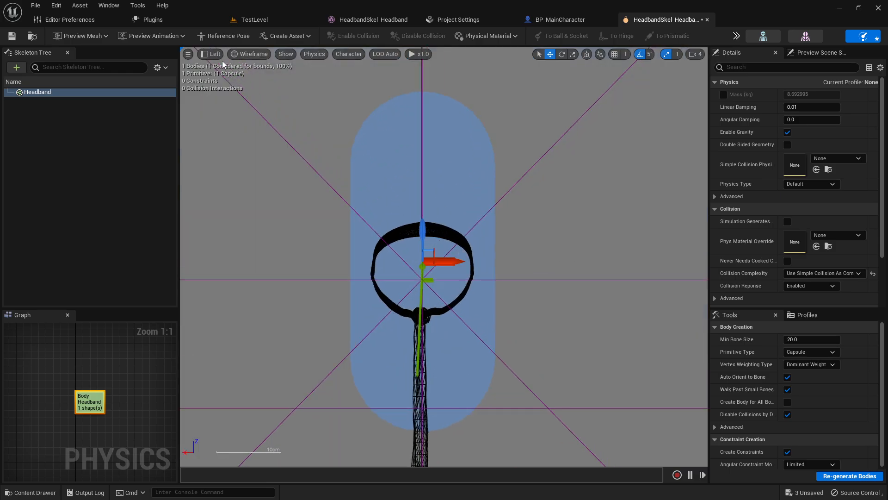
left_click(210, 54)
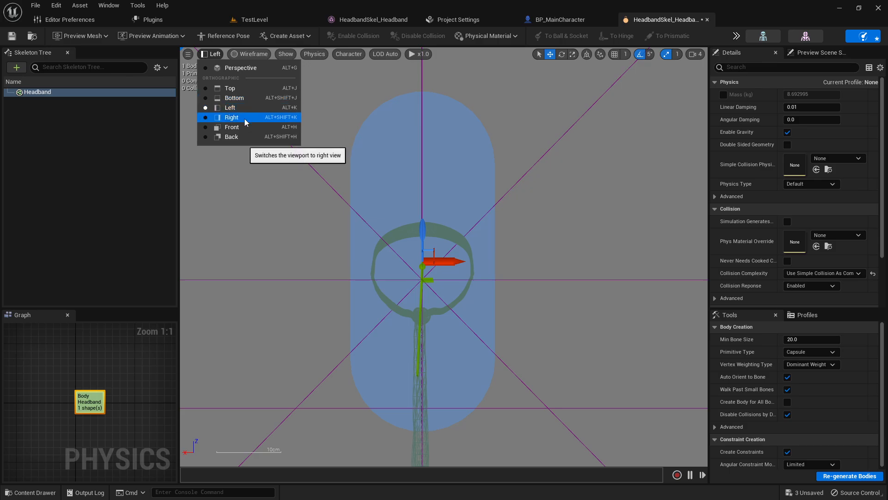
left_click(231, 127)
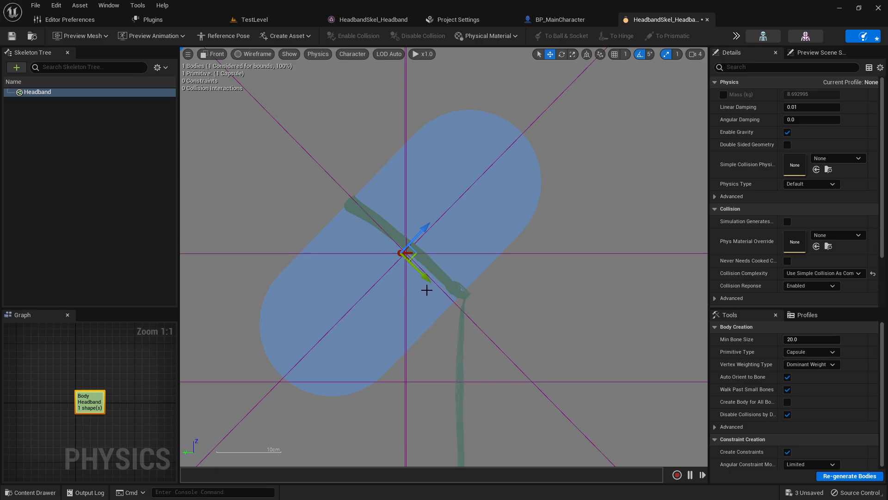
mouse_move(419, 369)
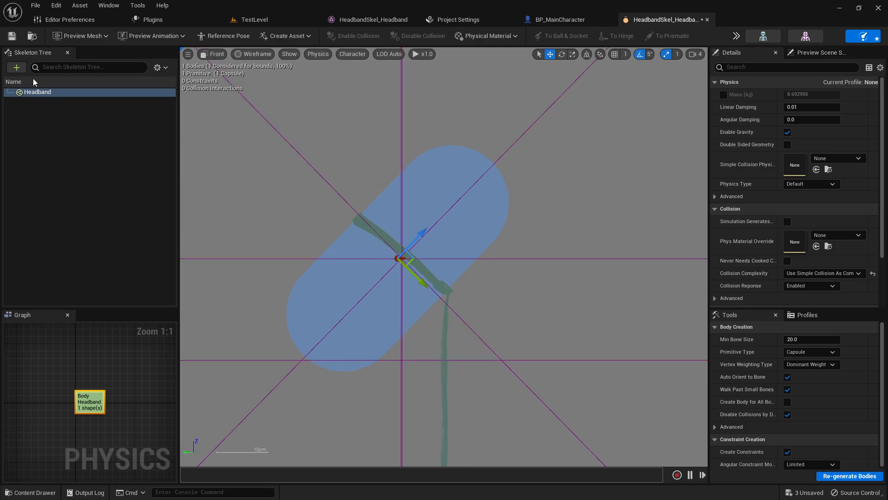
mouse_move(164, 135)
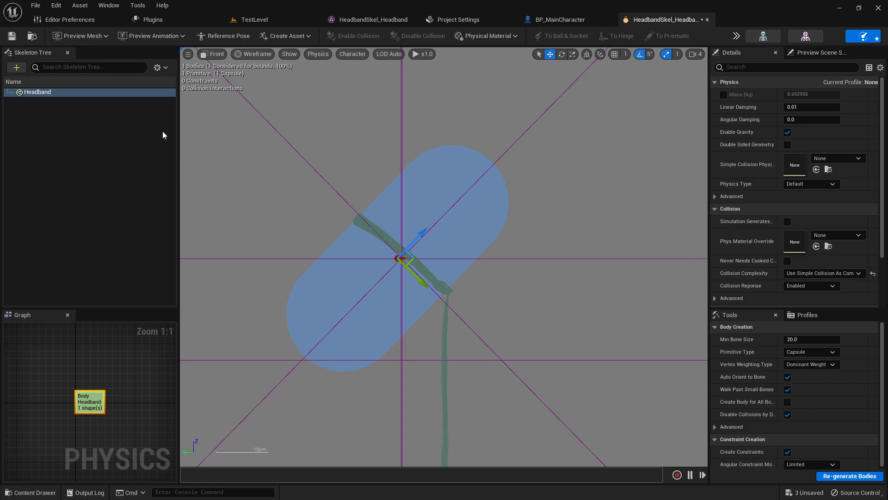
right_click(37, 92)
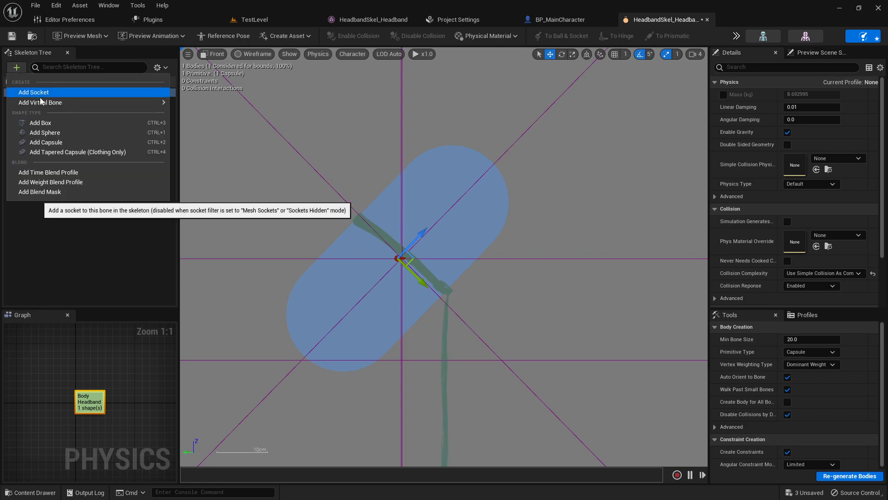
mouse_move(44, 133)
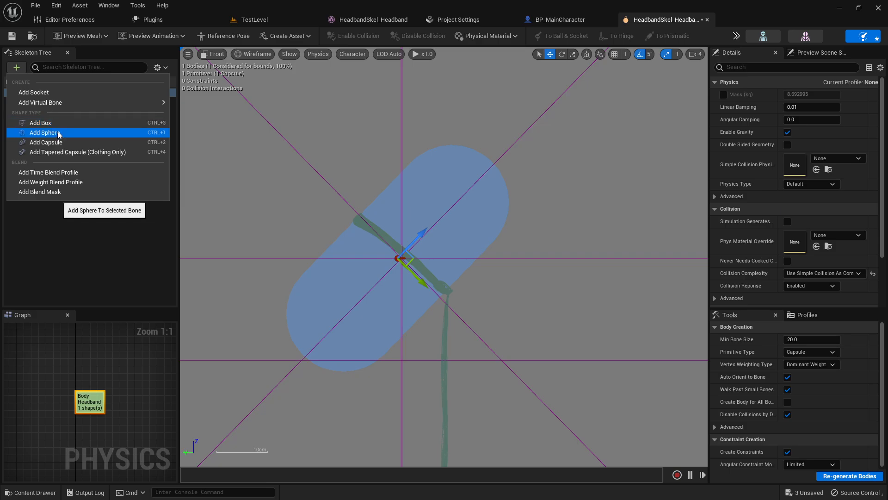
mouse_move(57, 142)
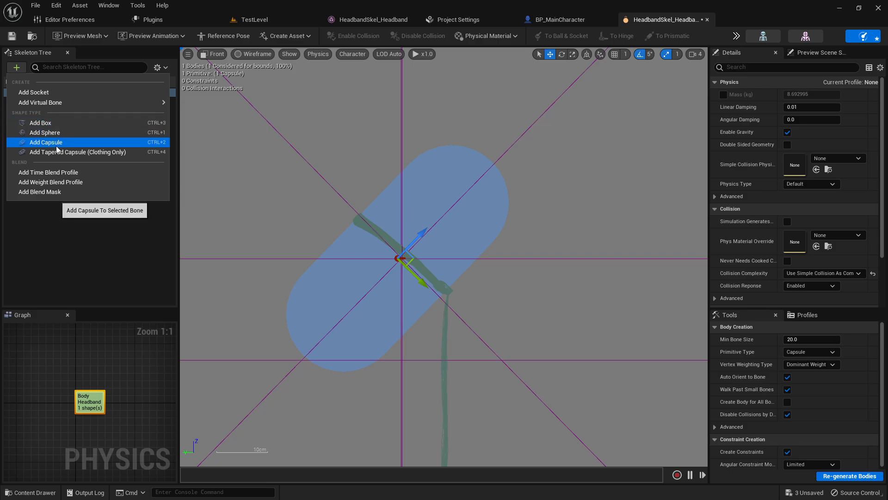
mouse_move(216, 96)
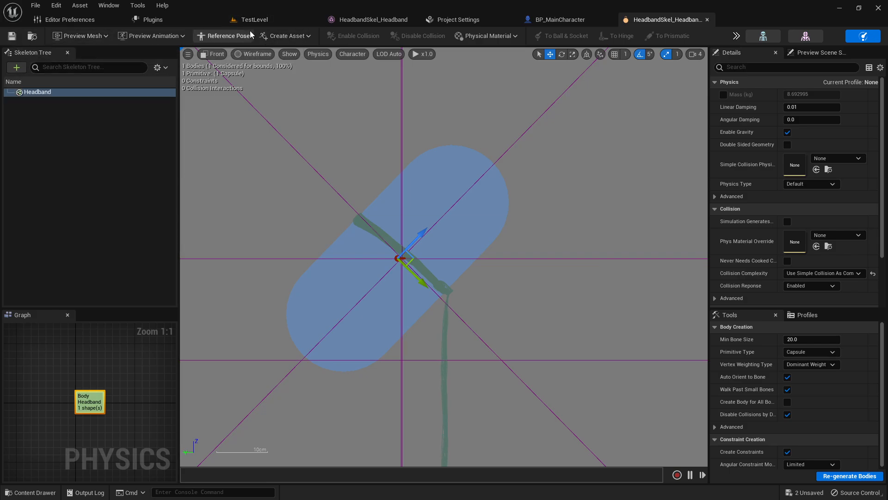
- Play TestLevel to watch the headband cloth on the skeleton, stop, and return to the level after saving
left_click(253, 19)
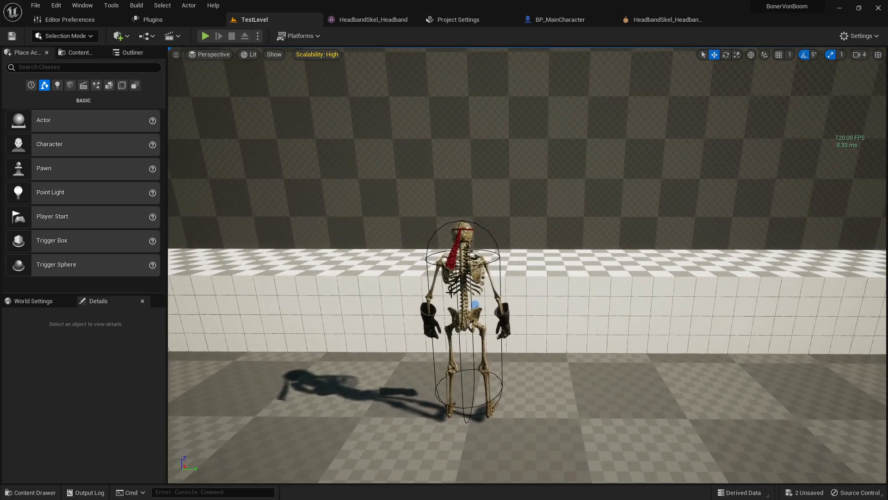
left_click(206, 36)
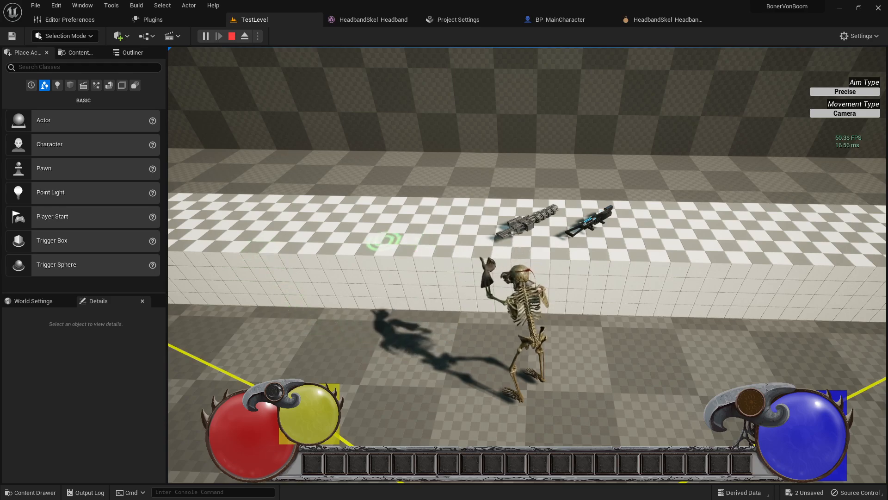
left_click(663, 19)
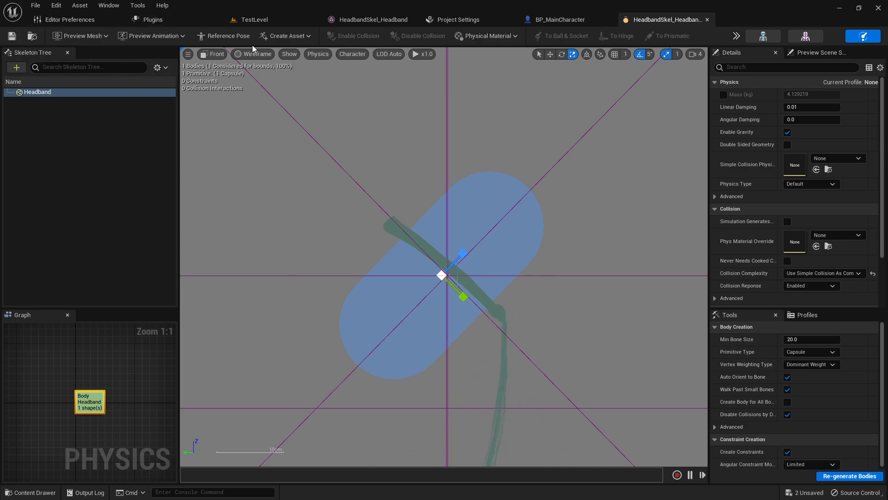
left_click(254, 20)
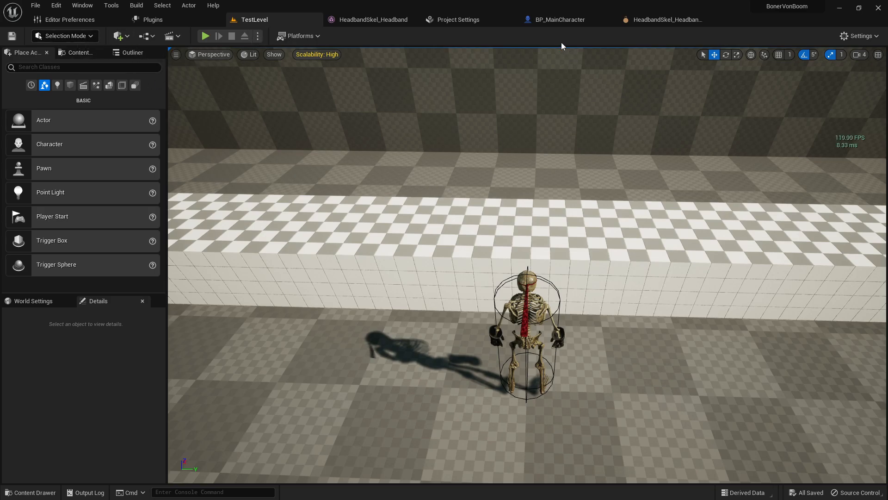
- Run another play test of the headband cloth, then switch to the headband physics asset to lengthen the capsule
left_click(205, 37)
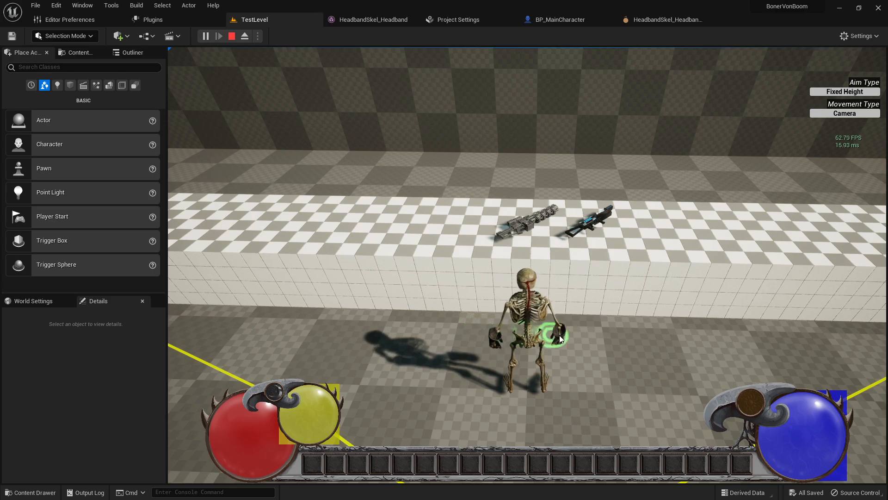
left_click(232, 36)
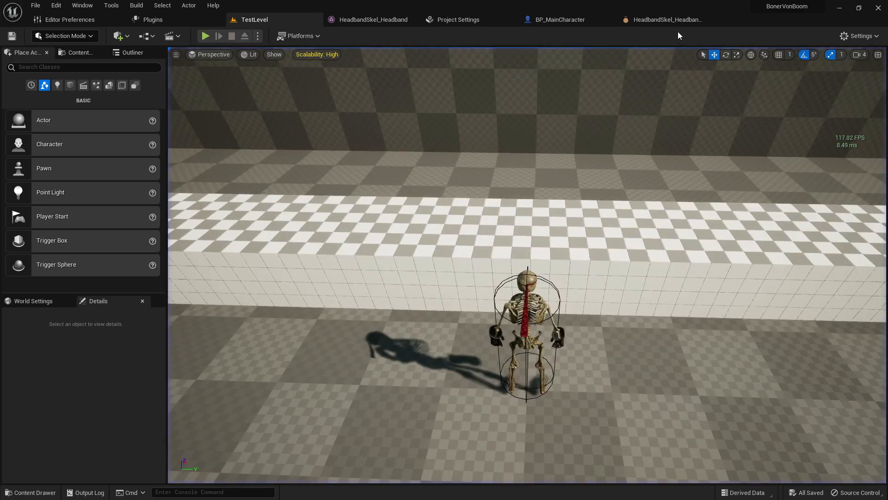
left_click(667, 20)
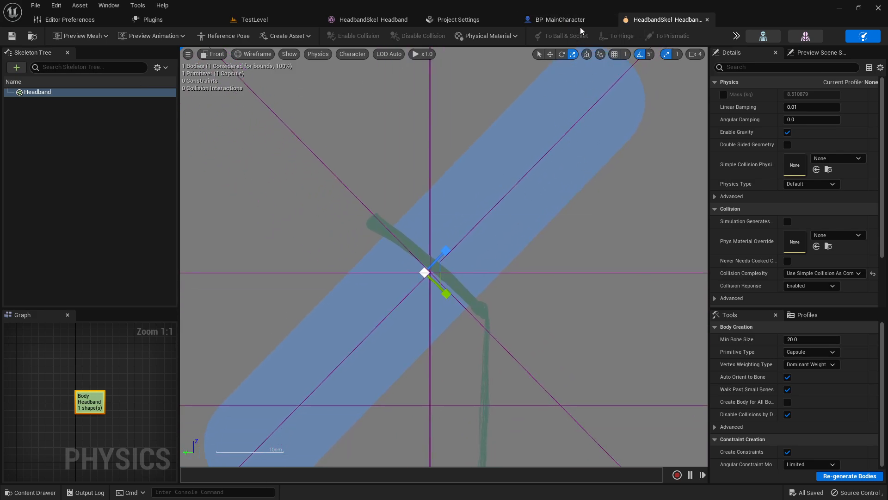
left_click(559, 19)
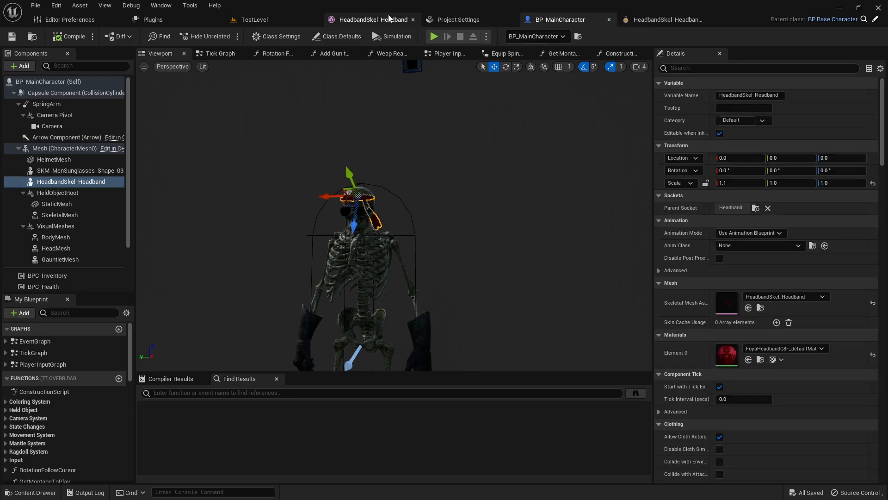
left_click(255, 19)
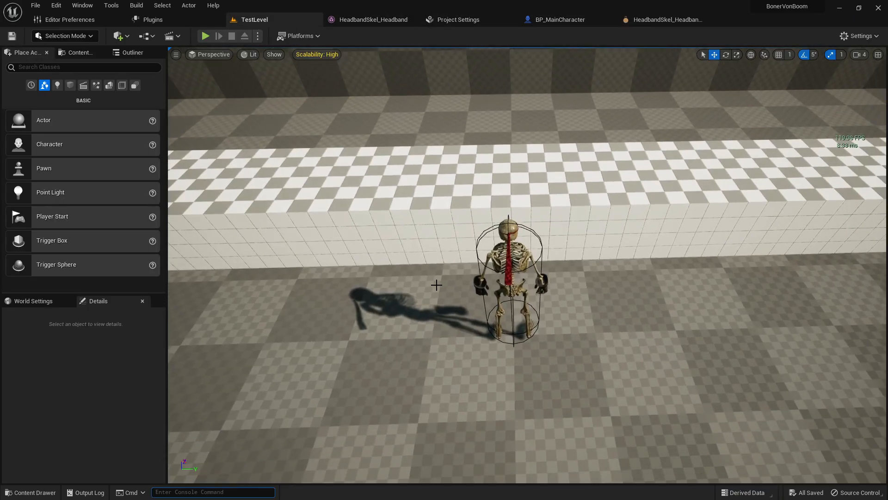
left_click(205, 36)
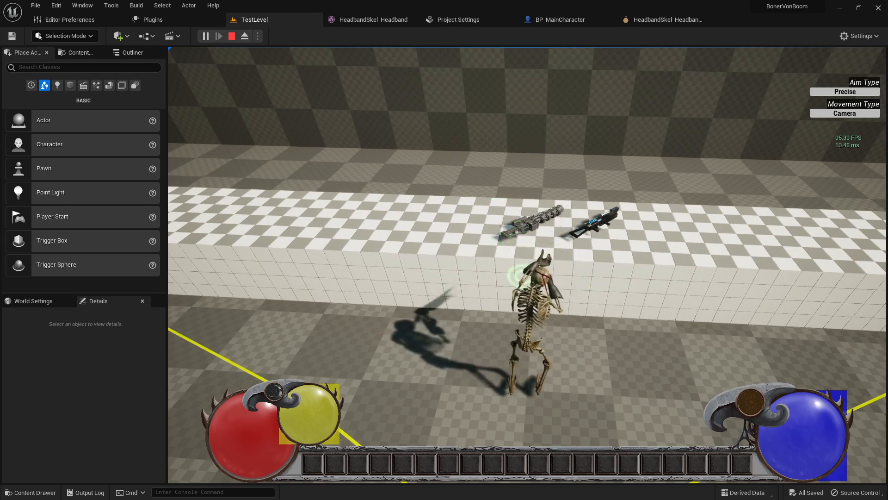
left_click(561, 20)
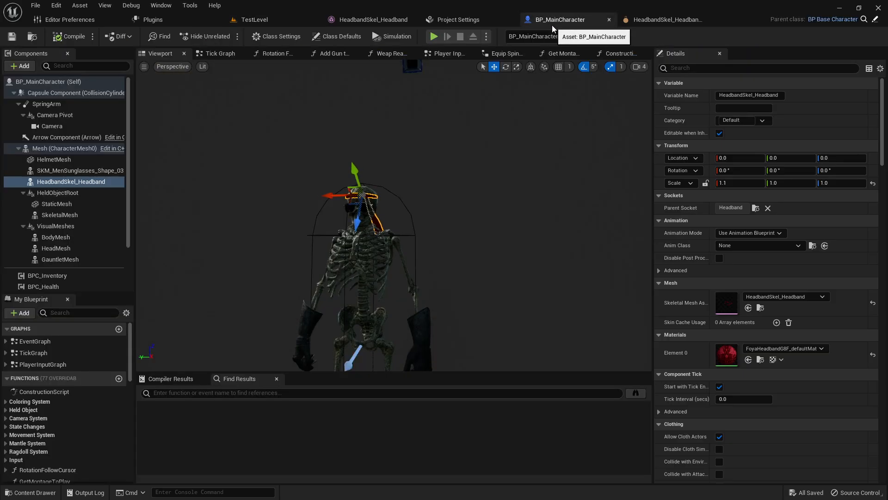
left_click(665, 19)
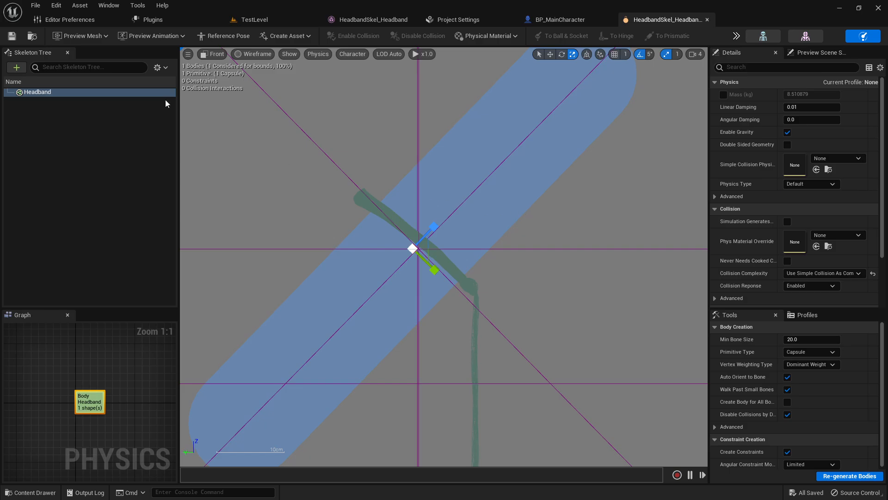
- Add a sphere body to the Headband bone and drag it right of centre along the headband
right_click(37, 91)
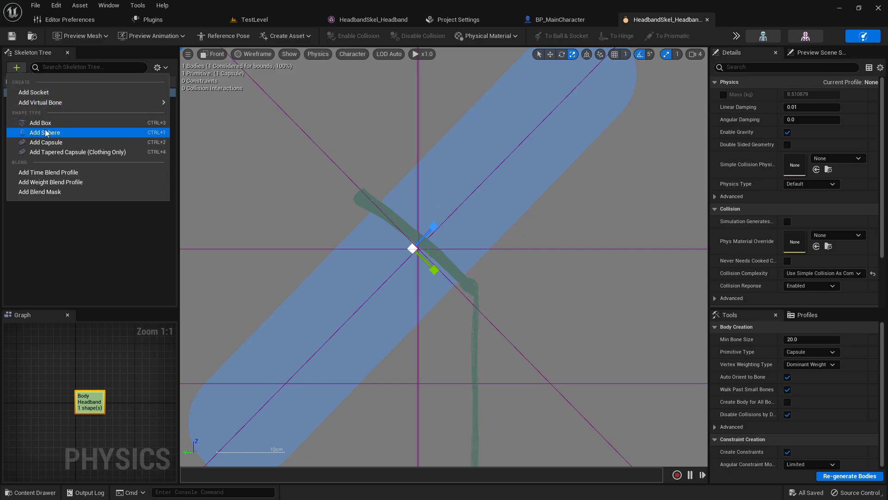
left_click(45, 132)
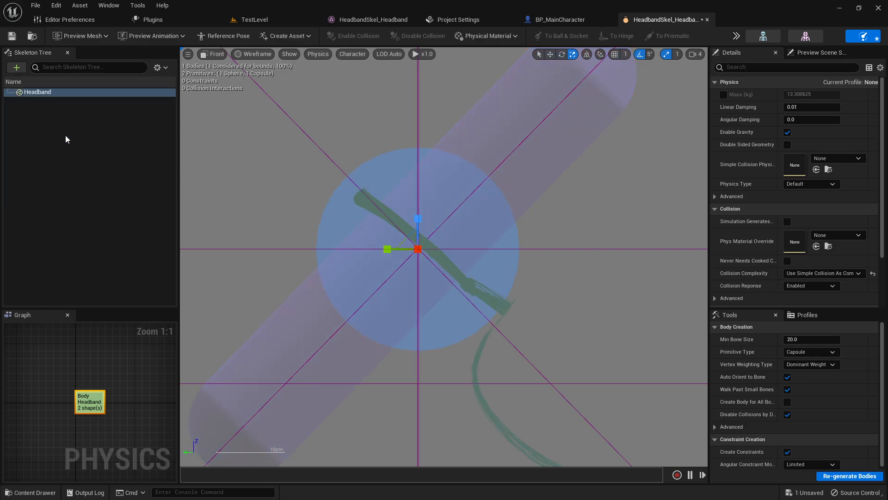
left_click(549, 53)
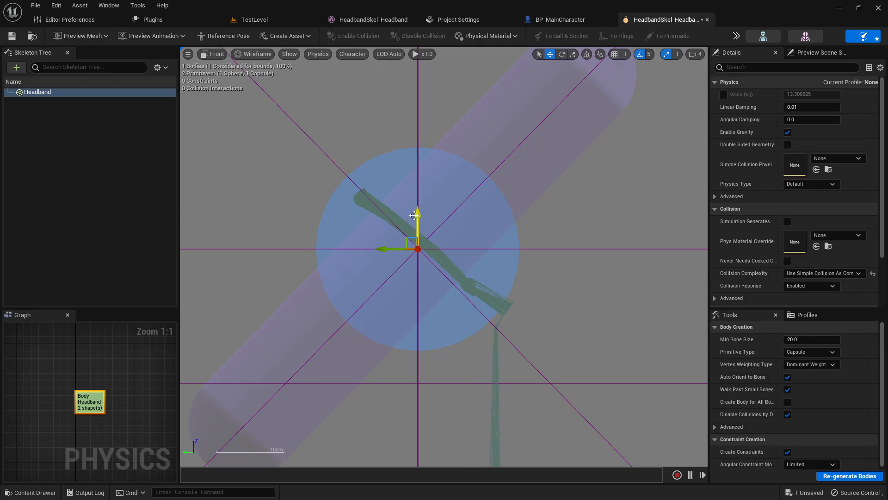
left_click_drag(416, 248, 538, 248)
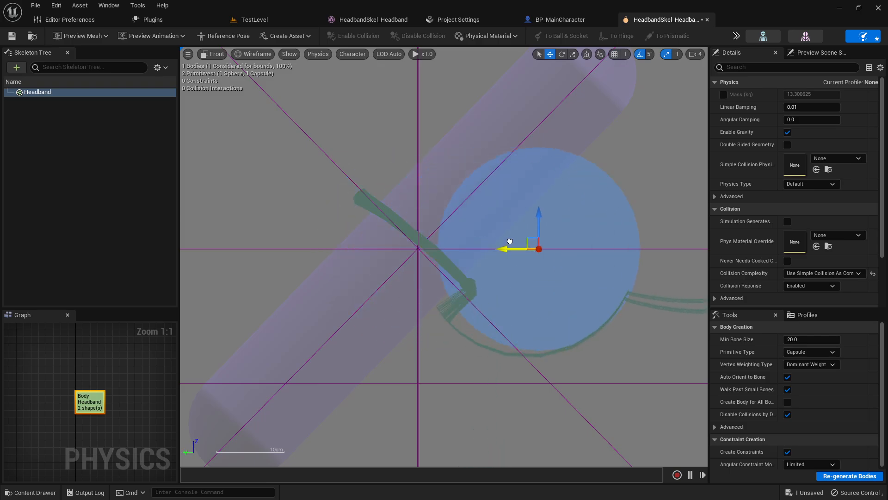
left_click_drag(538, 248, 606, 87)
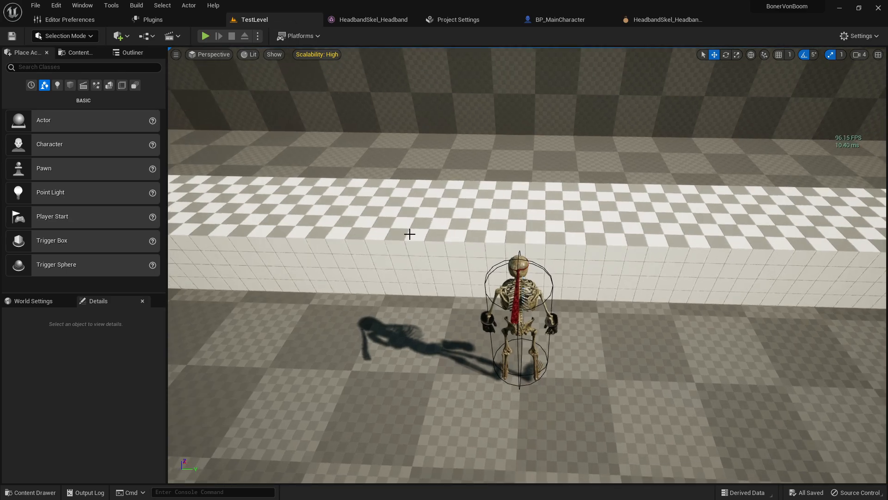
- Play-test the headband with the added sphere, stop, and return to the HeadbandSkel physics asset
left_click(205, 36)
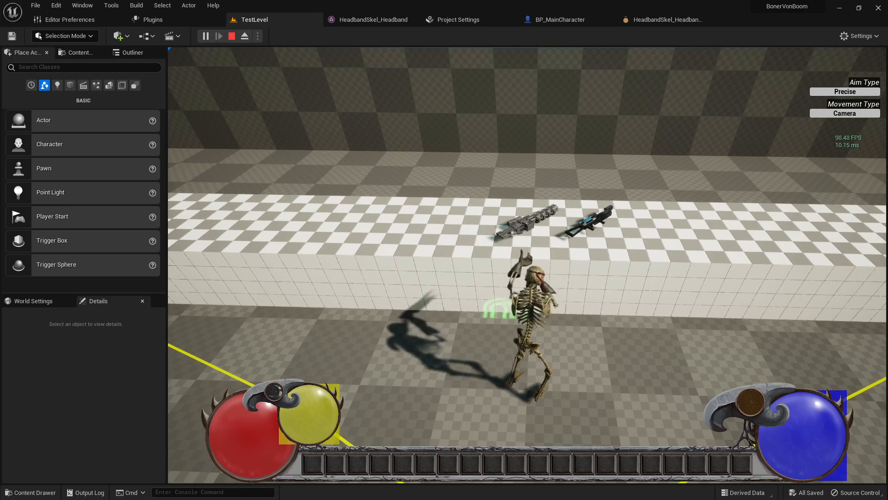
left_click(231, 36)
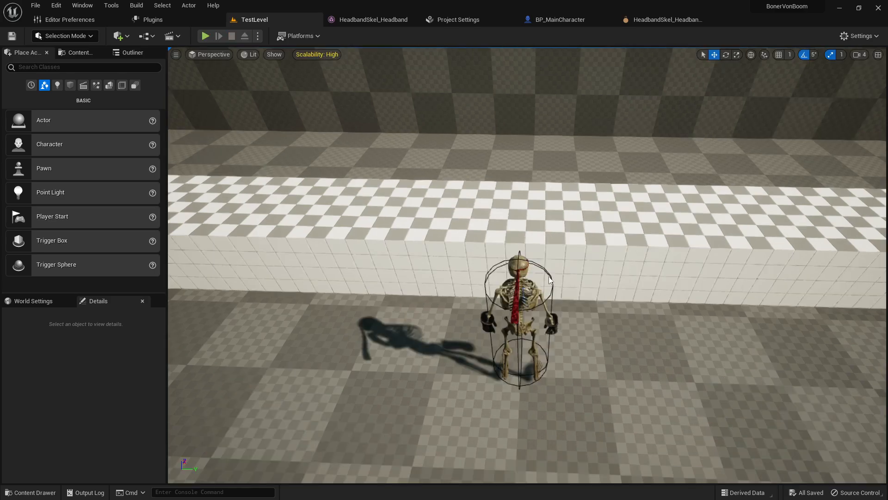
left_click(666, 19)
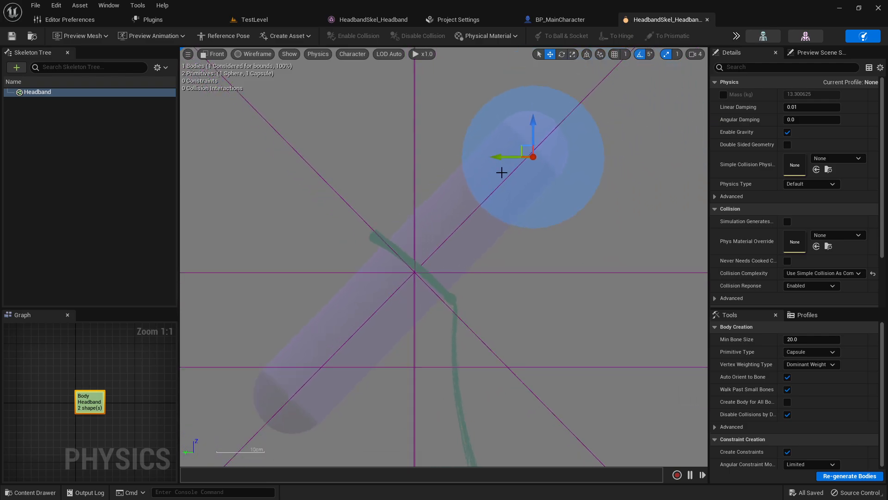
- Move the collision sphere to the capsule's lower end and play-test it from BP_MainCharacter
left_click_drag(533, 156, 411, 155)
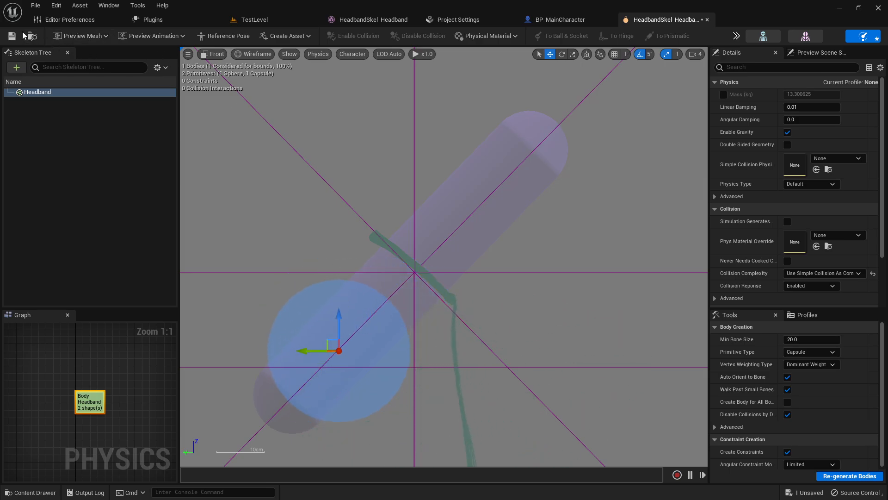
left_click(555, 20)
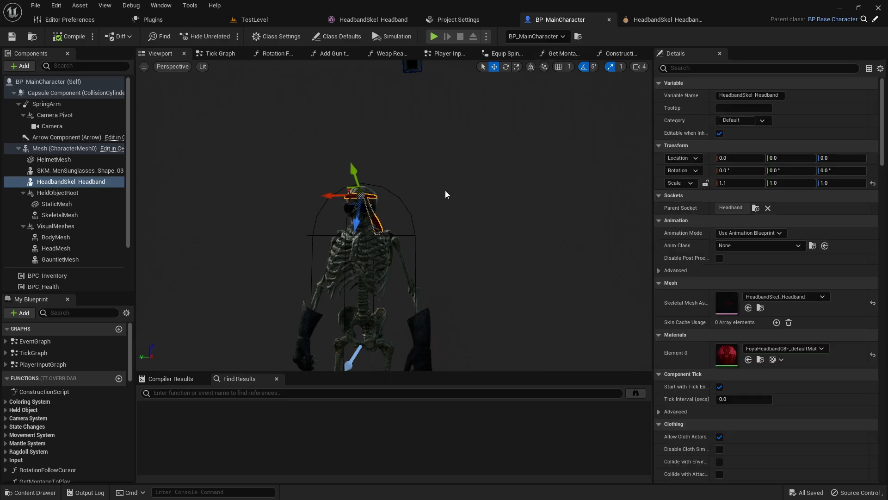
left_click(433, 36)
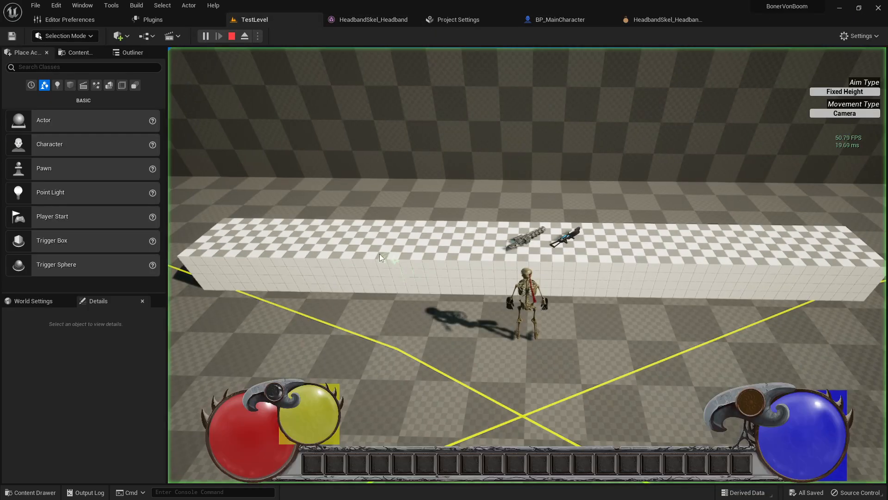